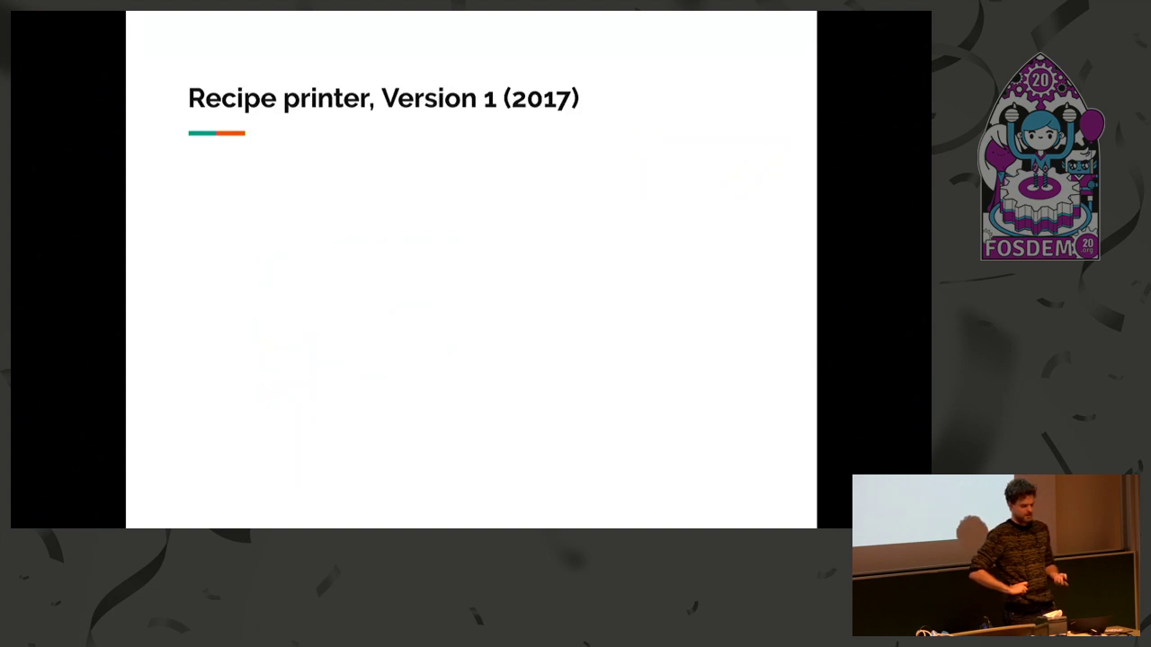
Advance from the Recipe printer Version 1 slide to 'What is Nerves, anyway?'
{"action": "key", "text": "Right"}
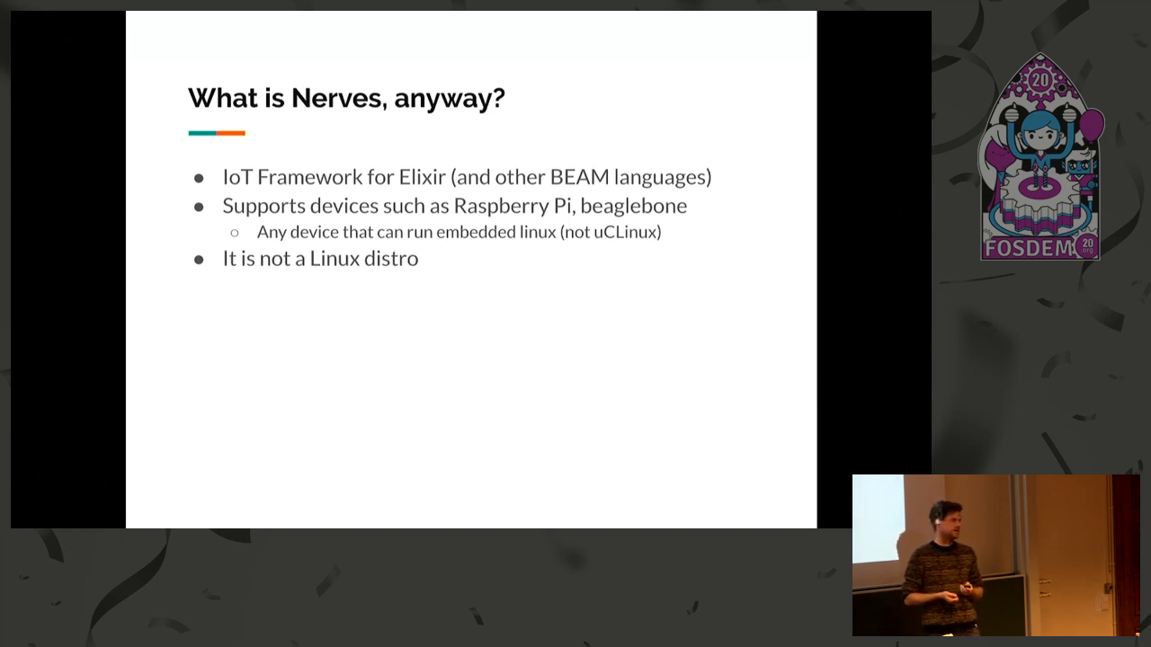
Advance the slides to 'The Perks of Nerves' listing codebase, builds, OTA updates, Nerves Hub
{"action": "key", "text": "Right"}
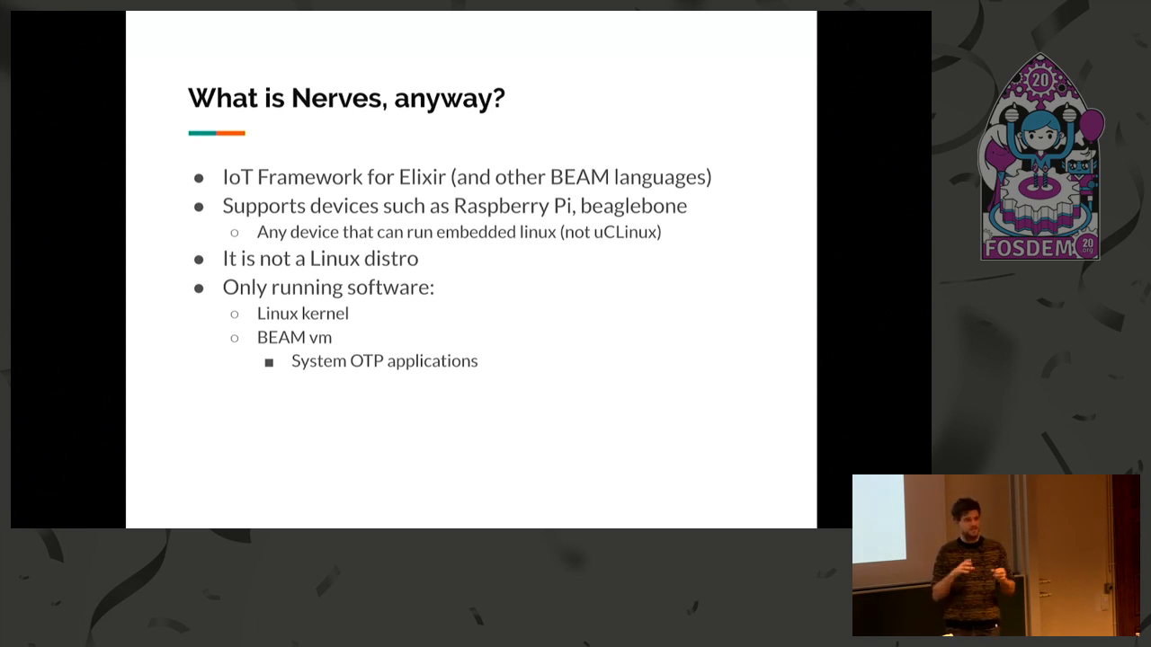
{"action": "key", "text": "Right"}
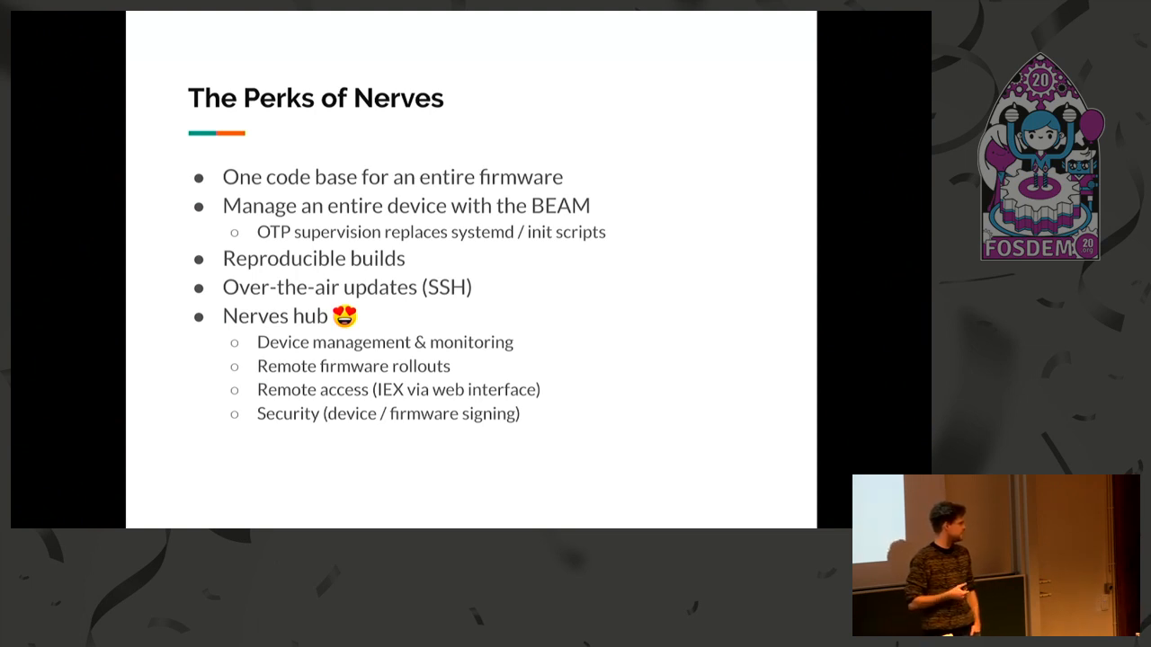
{"action": "key", "text": "Right"}
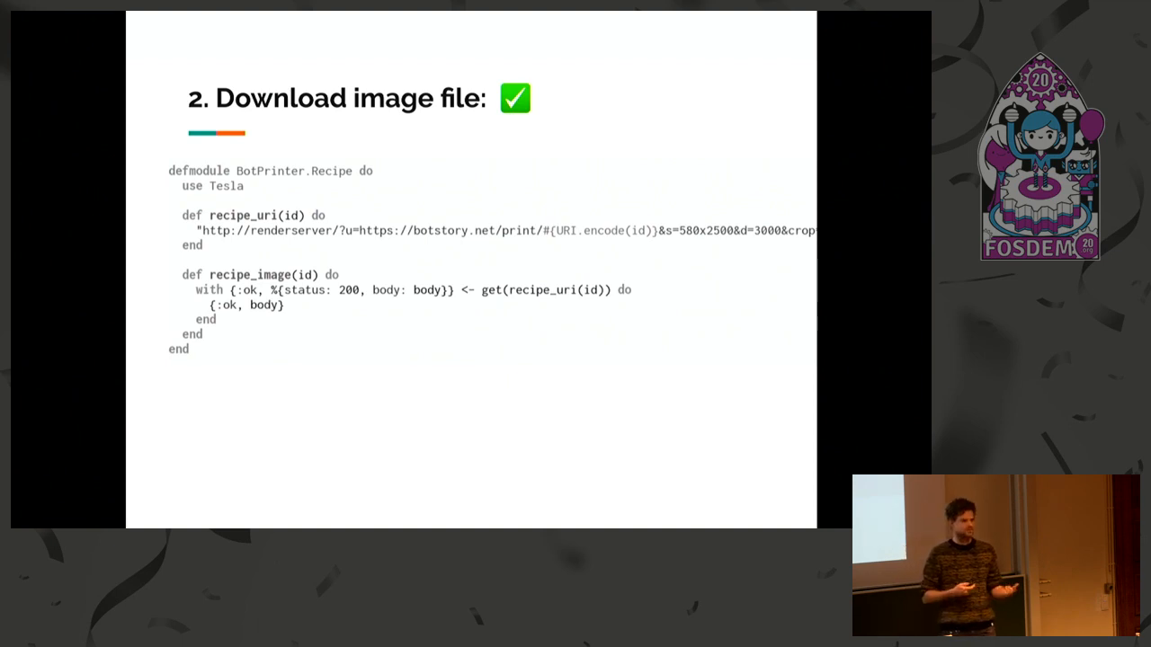
{"action": "key", "text": "Right"}
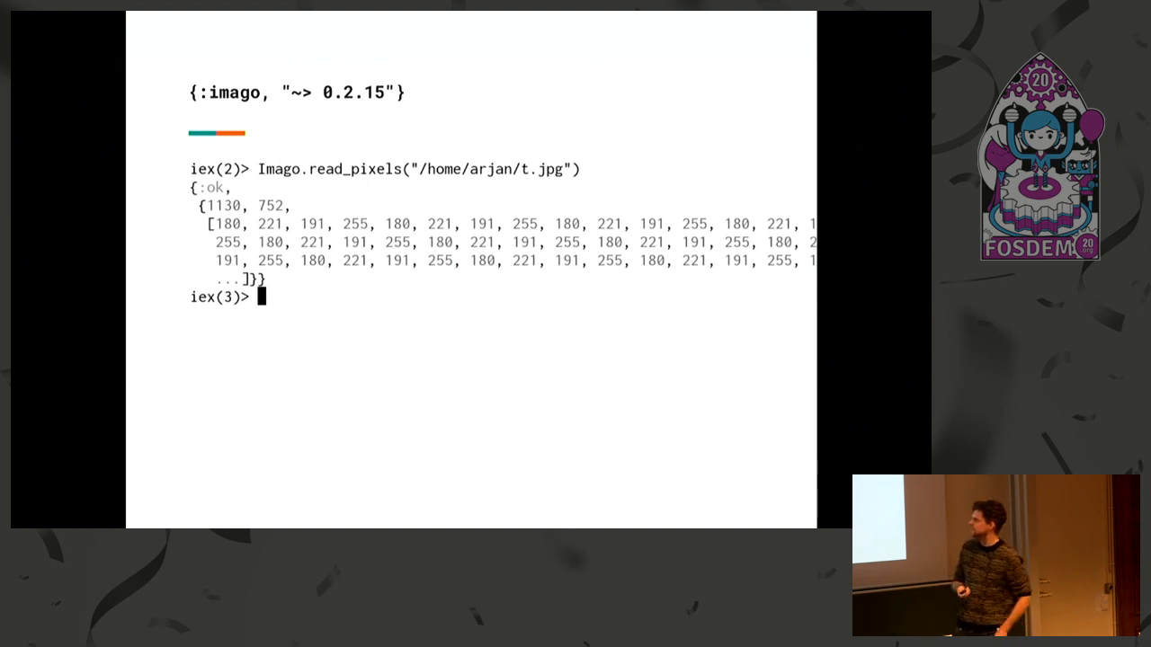
{"action": "key", "text": "Right"}
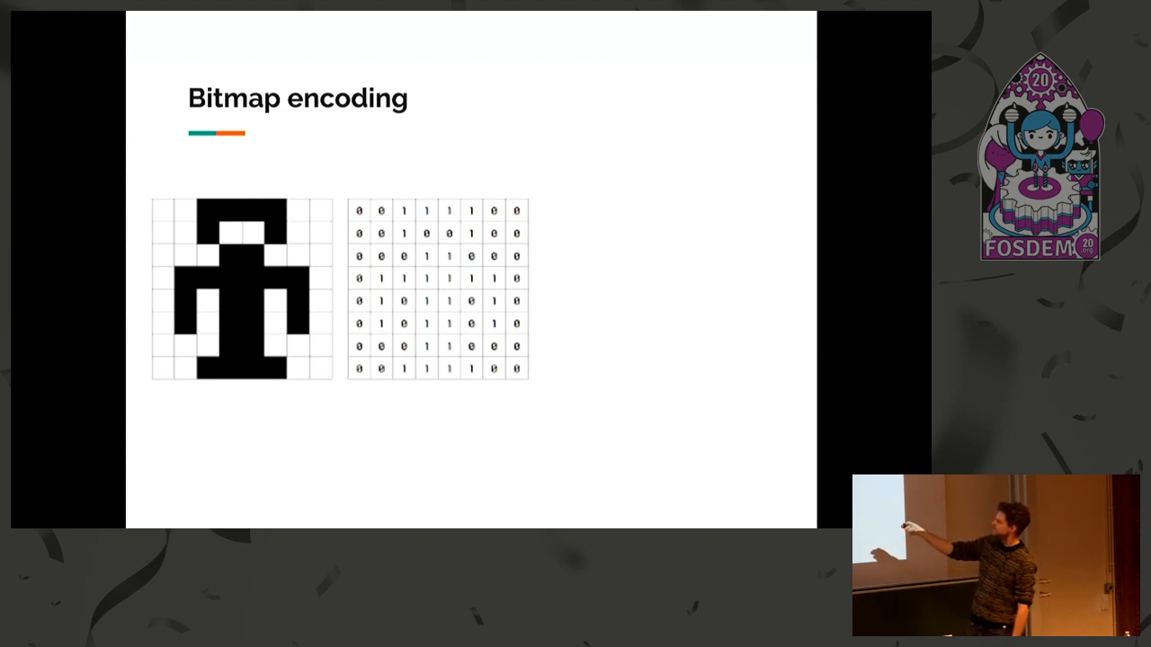
Advance to the Bitmap encoding slide showing the pixel figure and its 0/1 grid
{"action": "key", "text": "Right"}
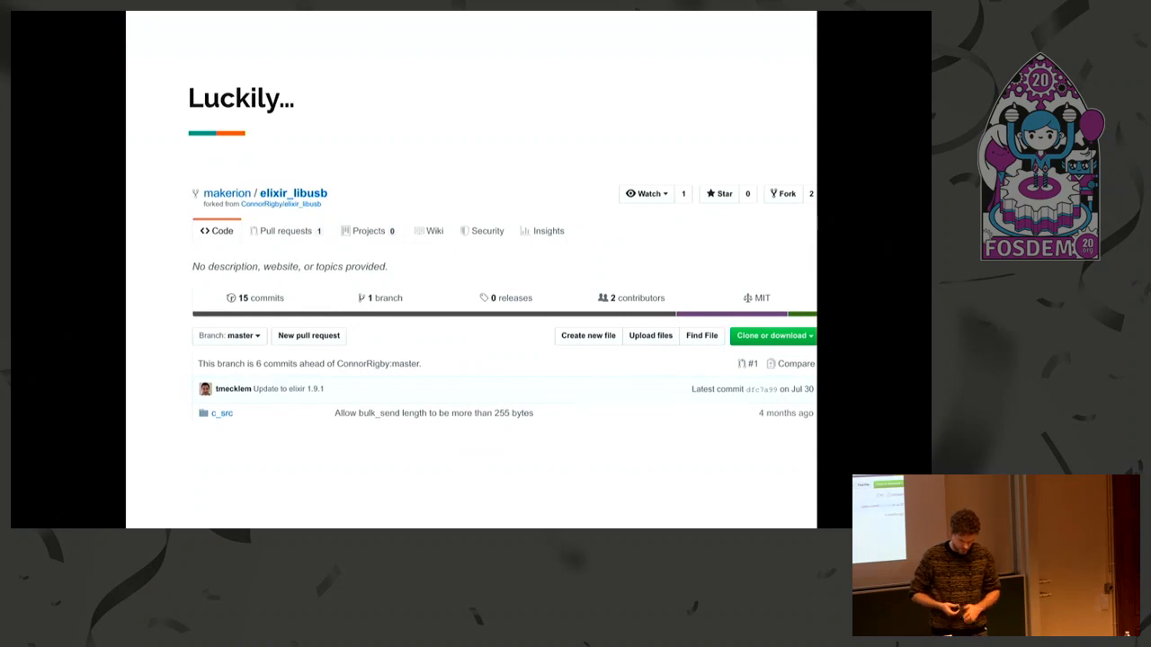